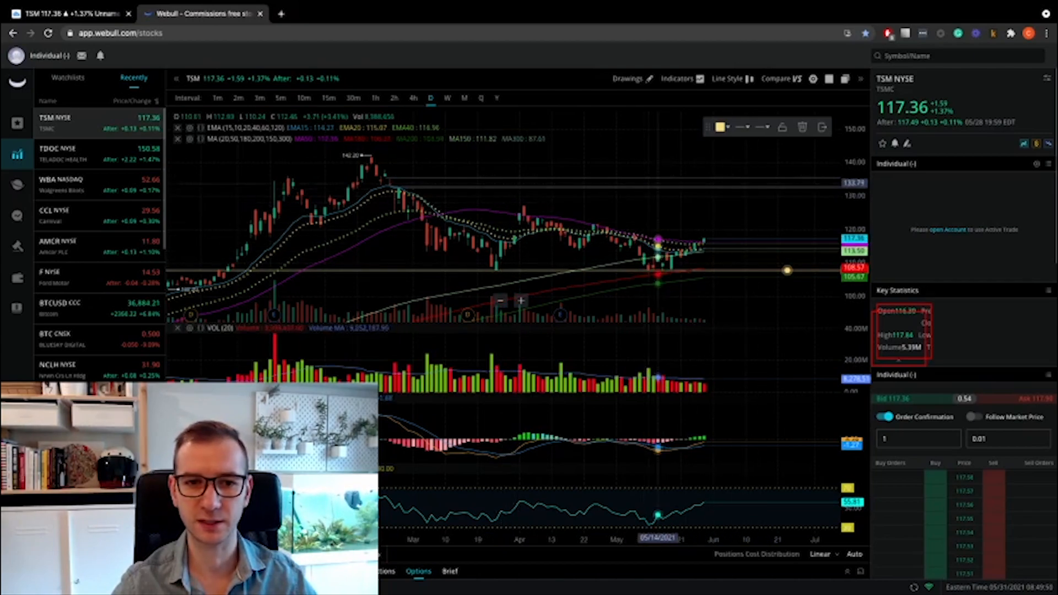
pyautogui.moveTo(665, 241)
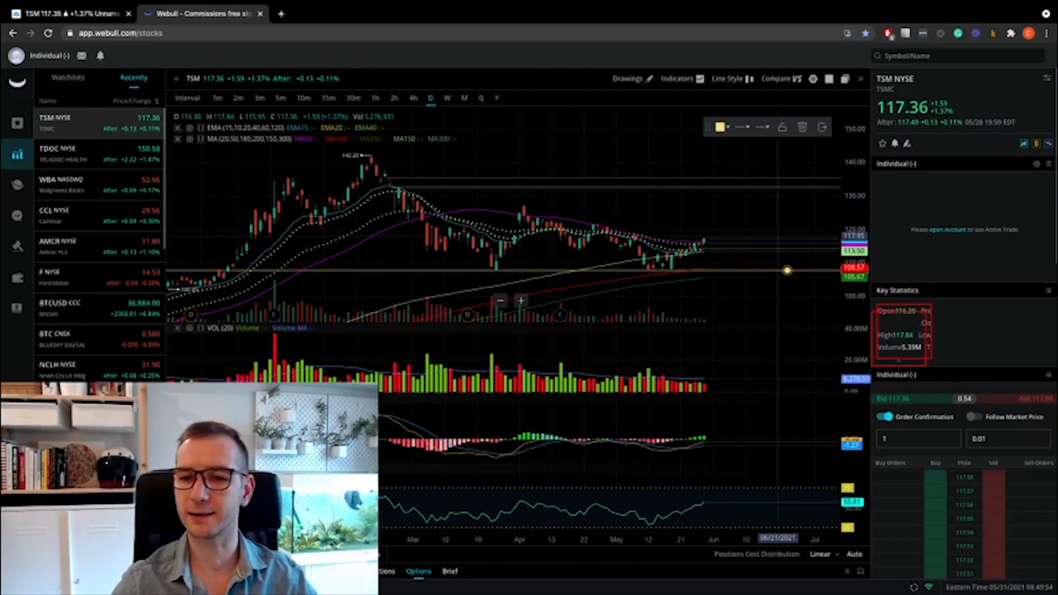
pyautogui.moveTo(776, 253)
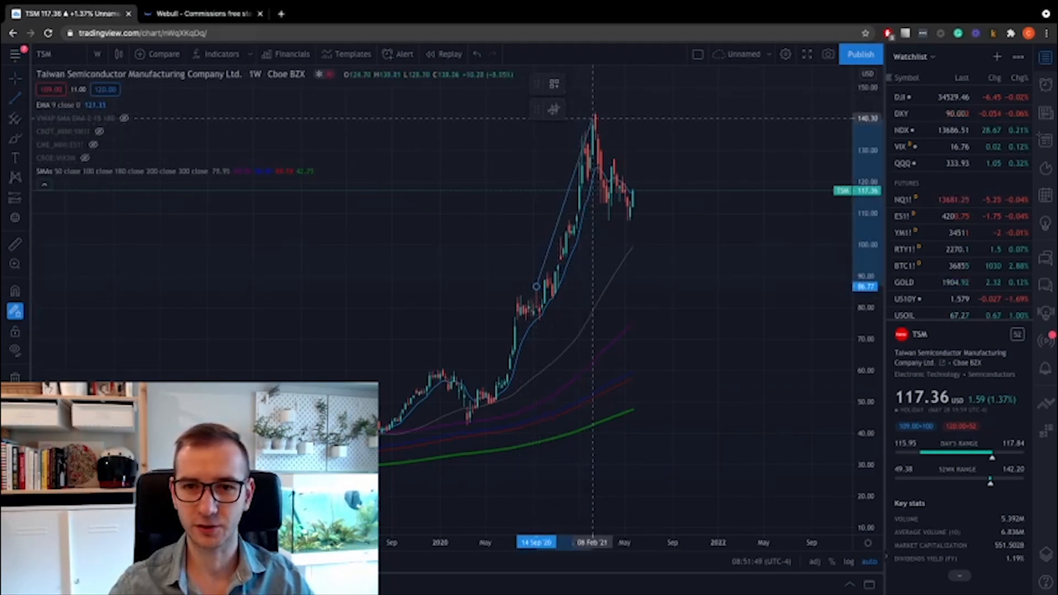
# Step: Draw a rising trend line from the consolidation's apex projecting above the 140 peak
pyautogui.click(594, 121)
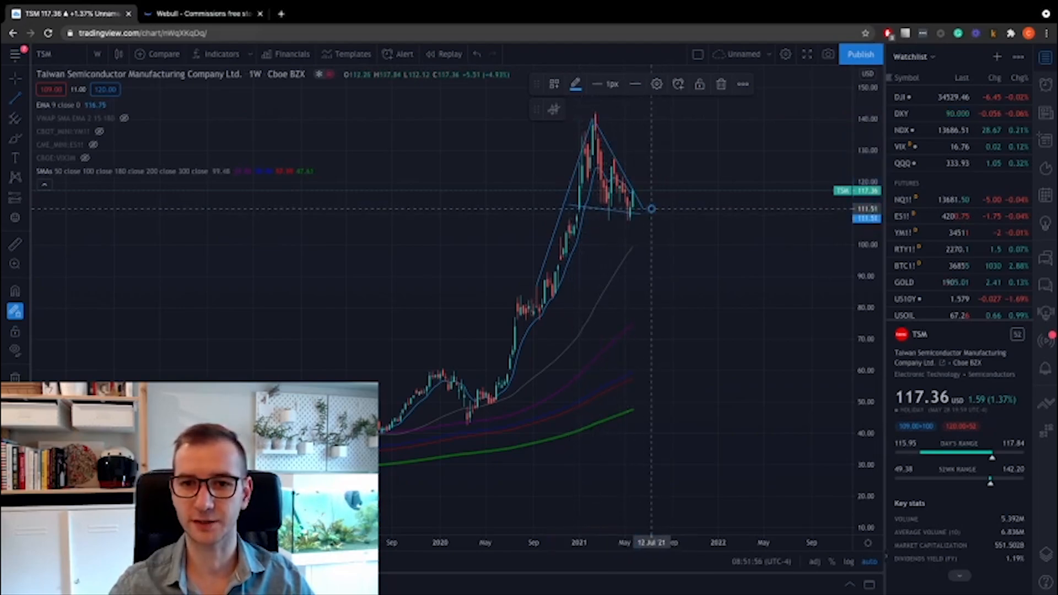
pyautogui.moveTo(650, 208); pyautogui.dragTo(688, 106)
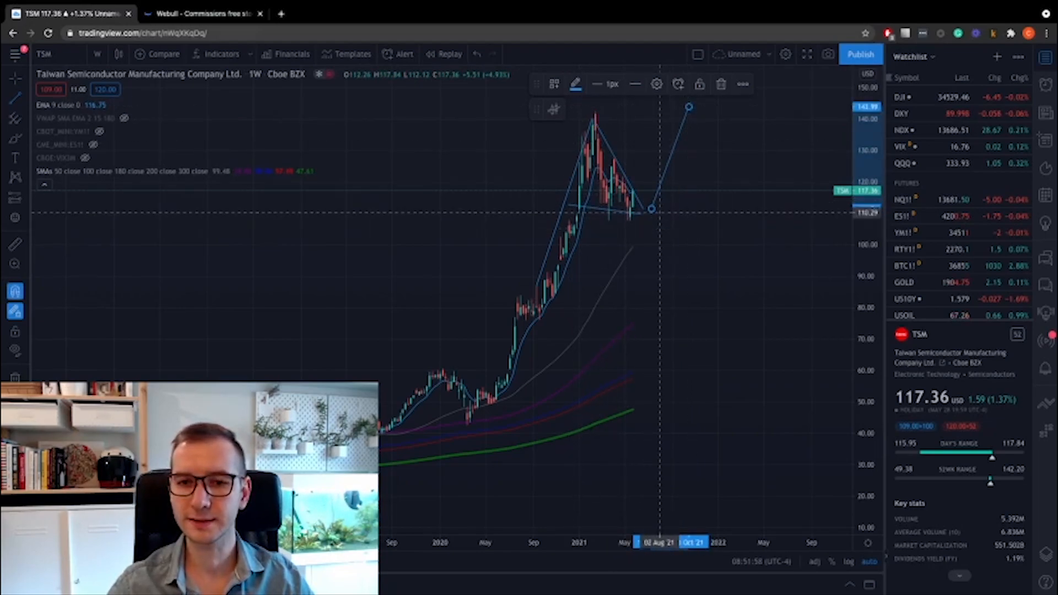